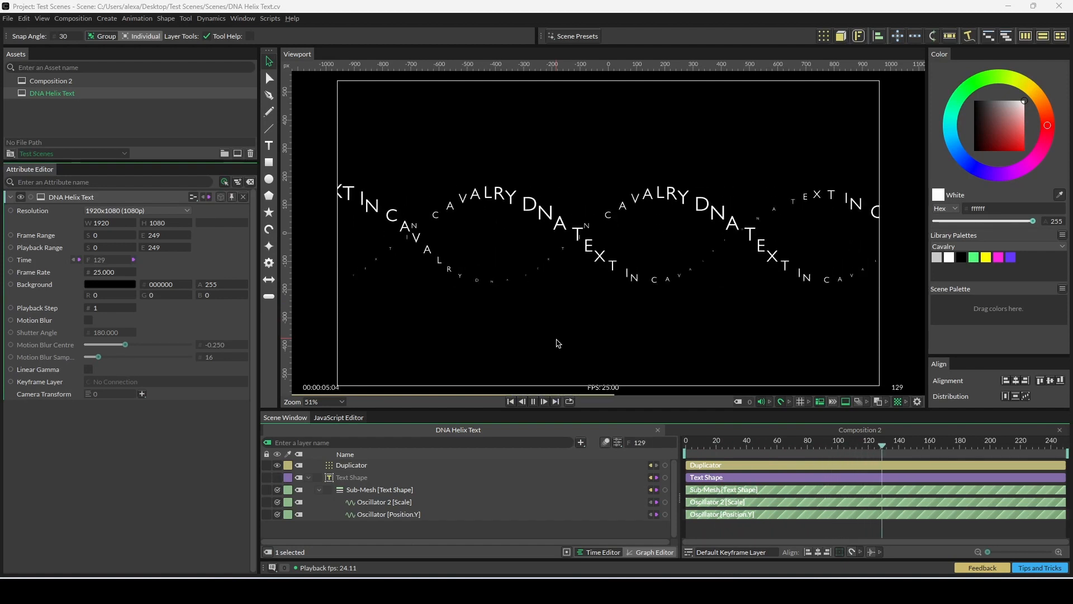
Step: Stop the animation preview and open Composition 2
click(533, 402)
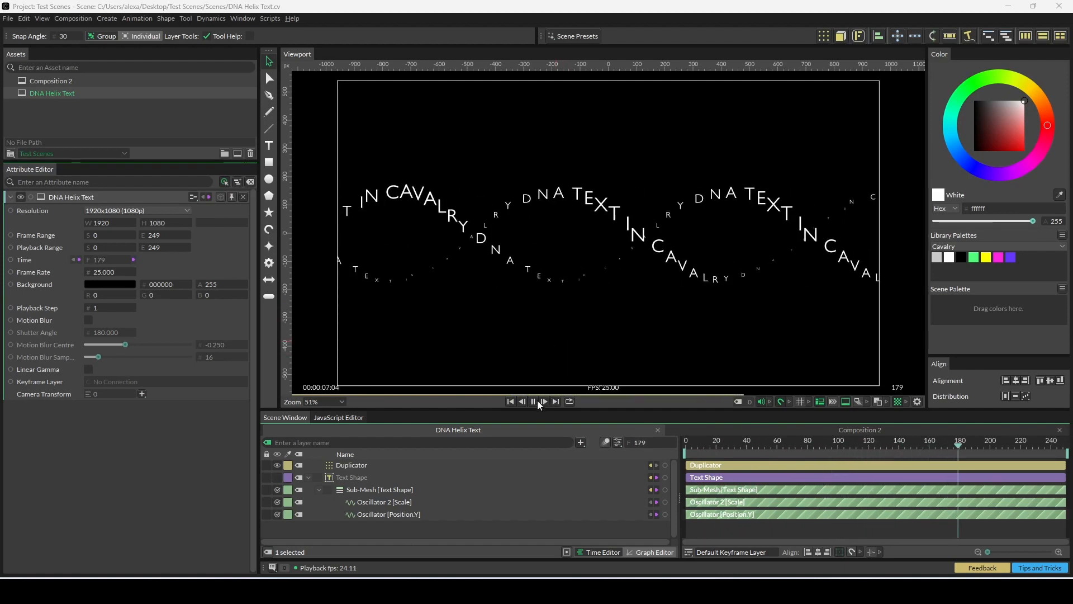
click(534, 402)
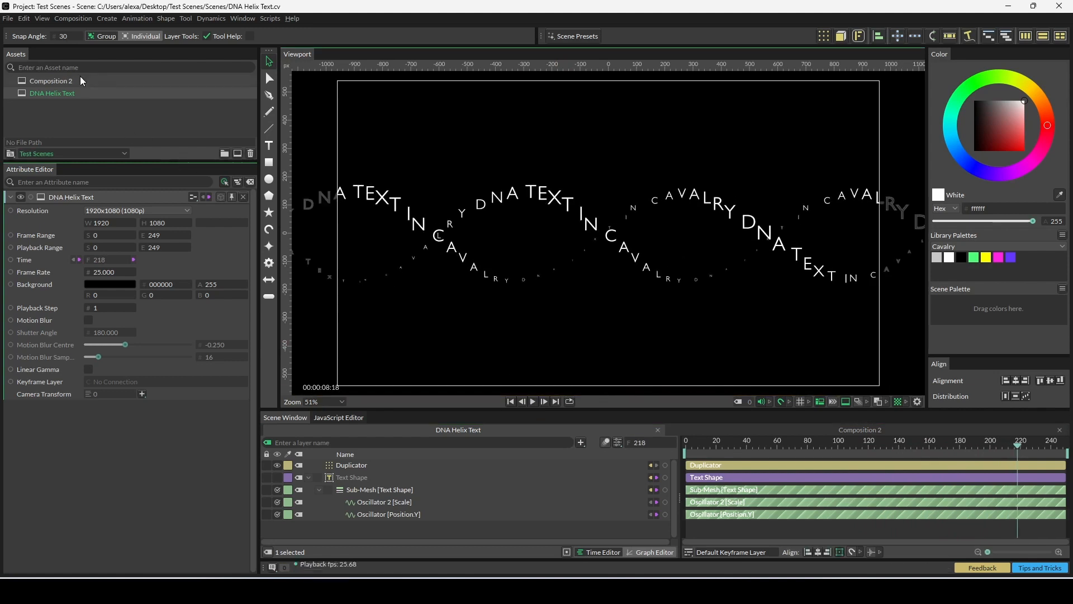
click(51, 80)
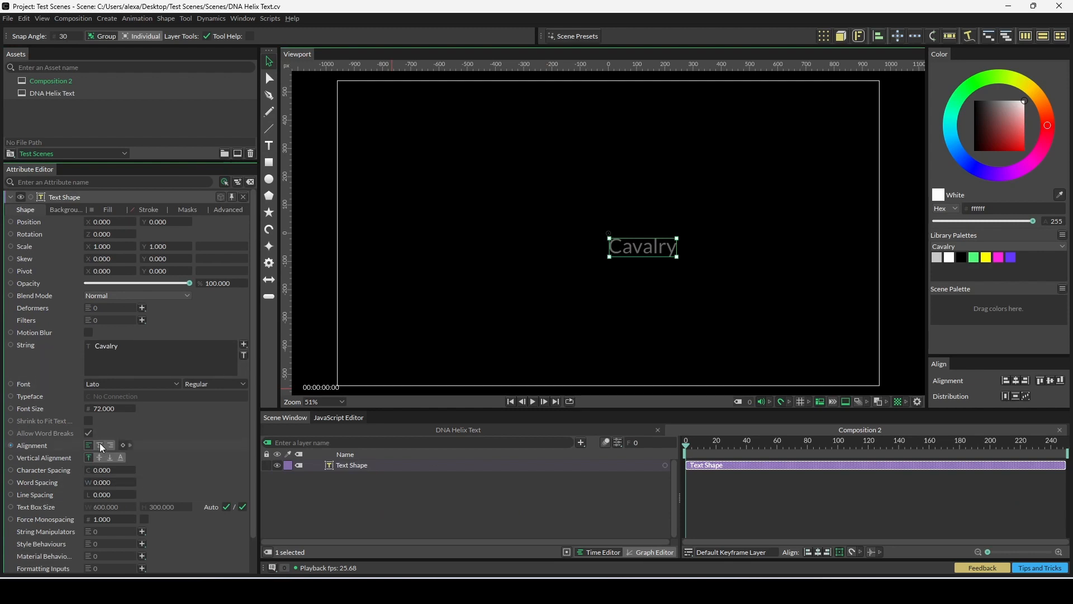
Step: Change the text to 'DNA STYLE TEXT IN CAVALRY' in Gill Sans with white fill
click(99, 446)
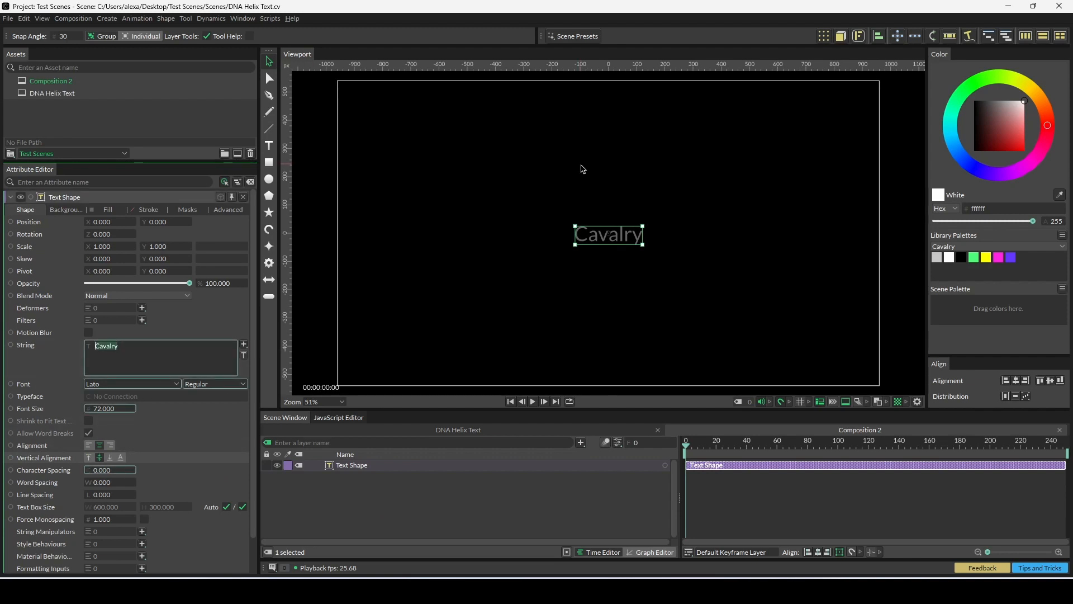
text(DNA STYLE TEXT IN CAVALR)
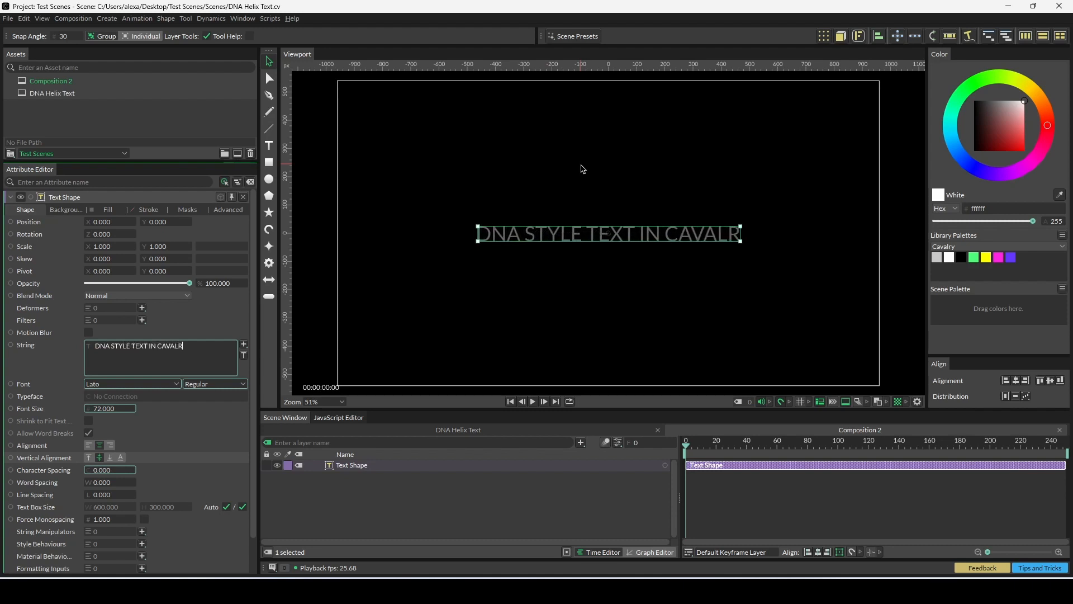
text(Y)
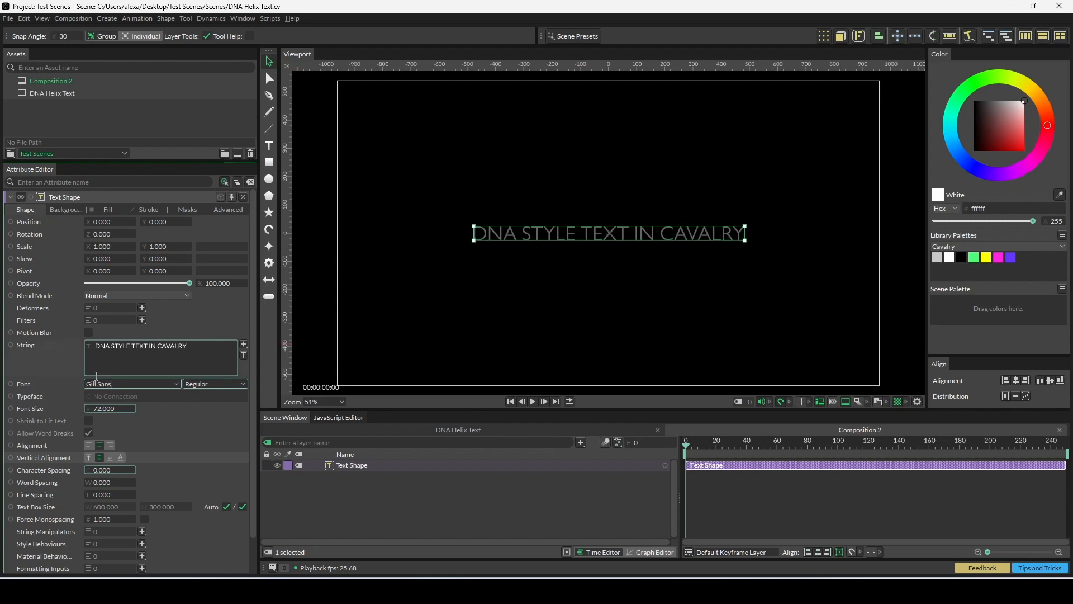
click(108, 211)
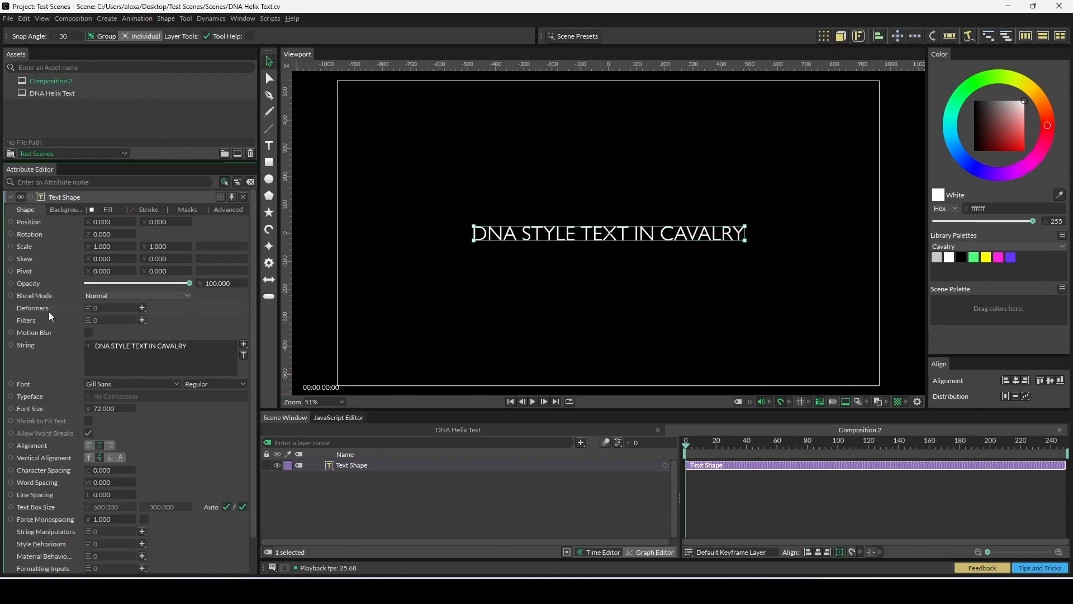
mouse_move(89, 307)
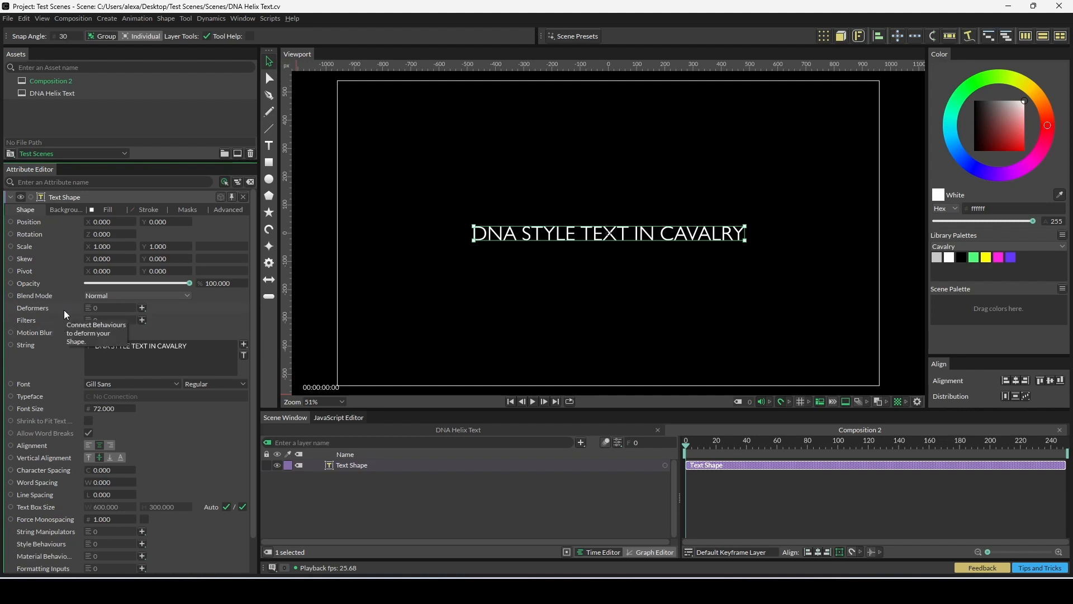
mouse_move(54, 228)
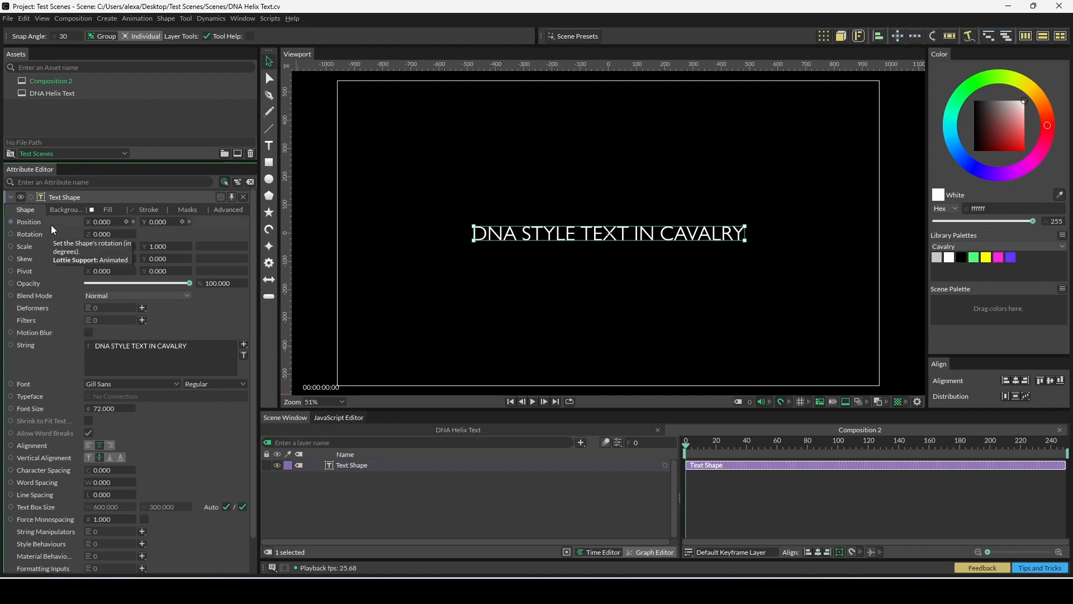
mouse_move(130, 311)
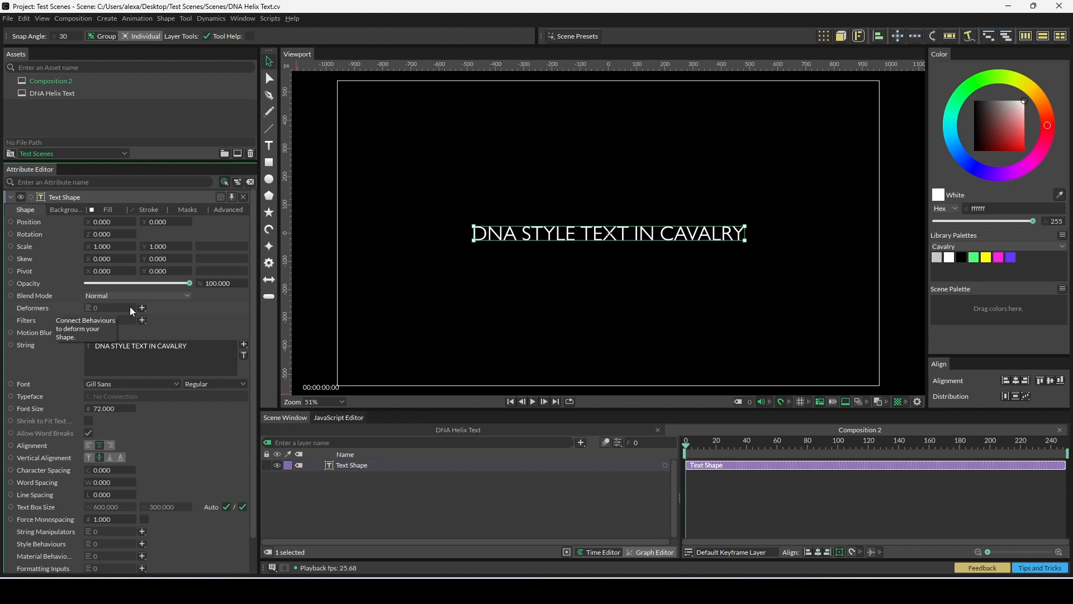
Step: Attach a Sub-Mesh deformer to the Text Shape and select its layer
click(142, 308)
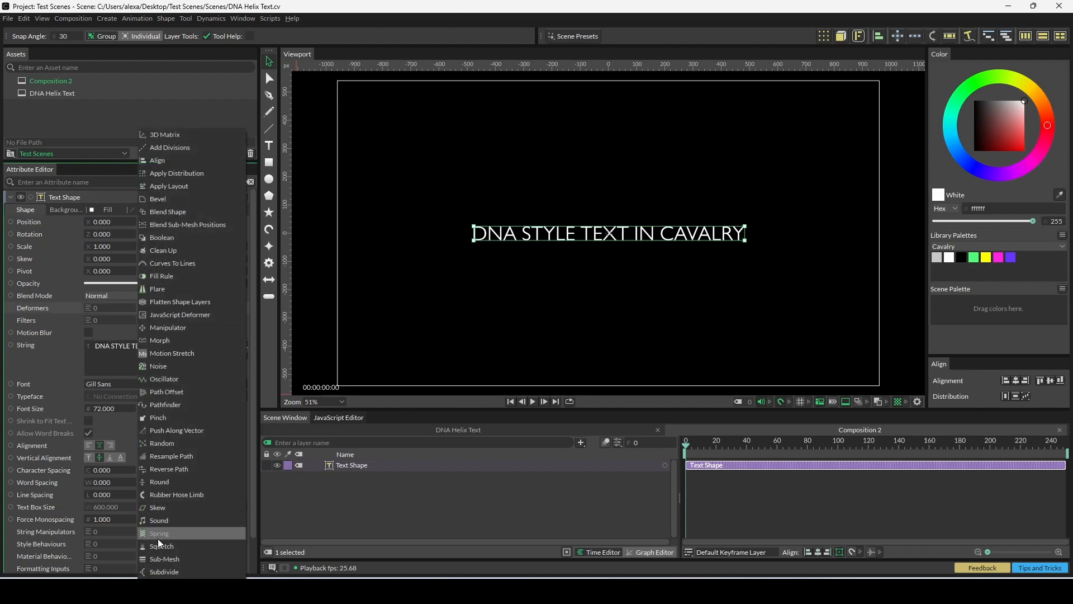
mouse_move(171, 559)
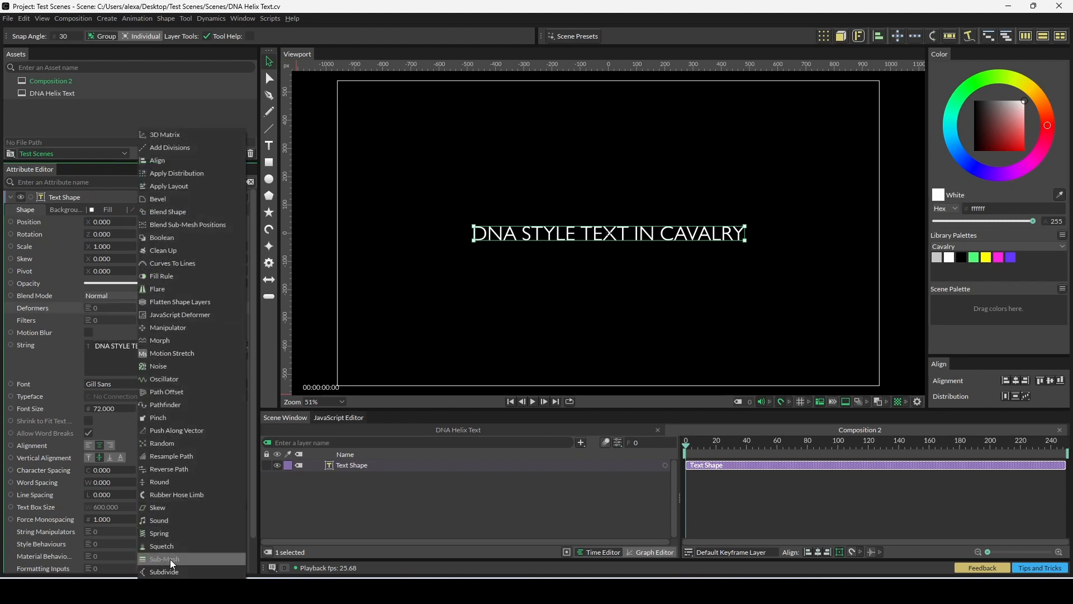
click(164, 559)
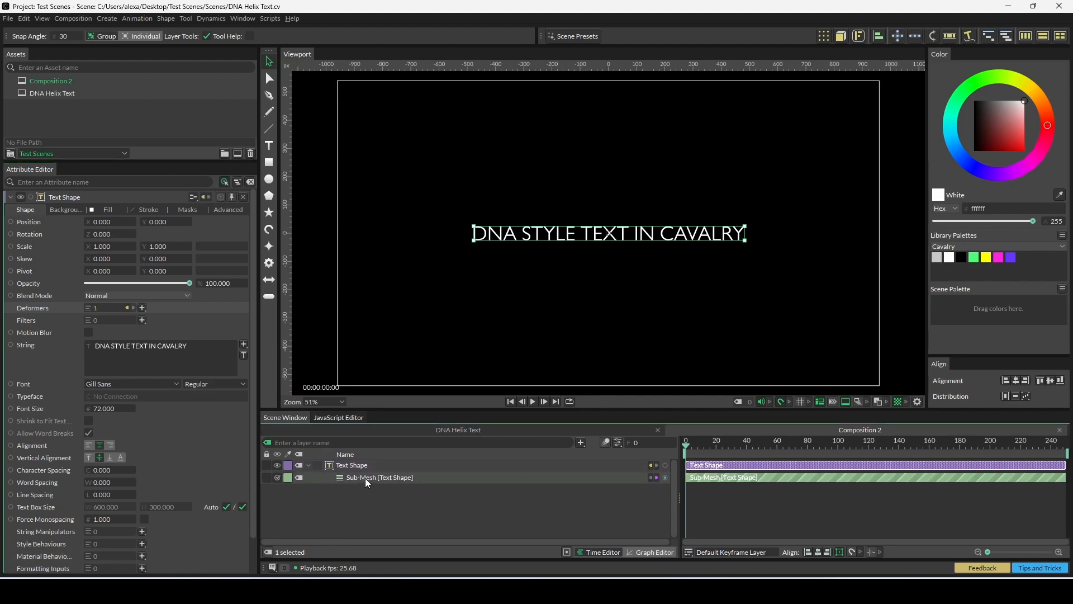
click(378, 477)
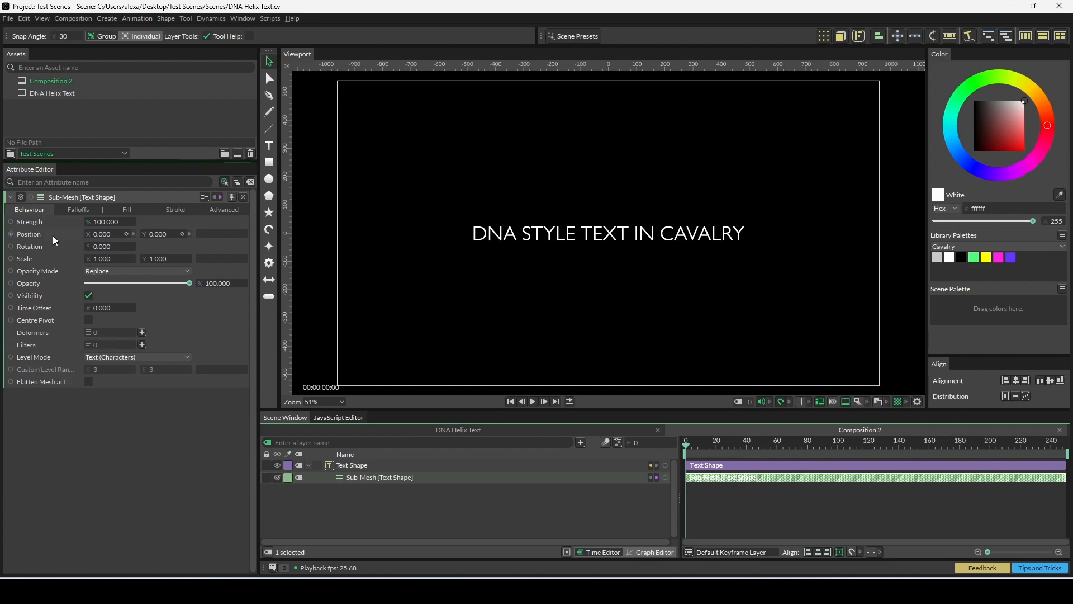
mouse_move(50, 238)
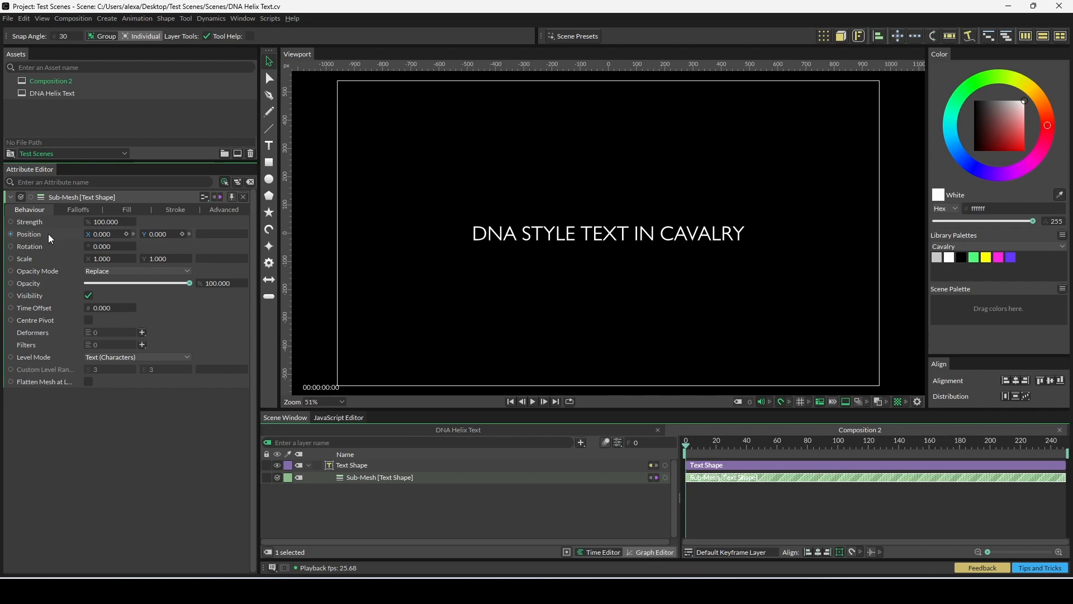
Step: Drive Sub-Mesh Position Y with an Oscillator from -150 to 150, frequency 10
right_click(29, 234)
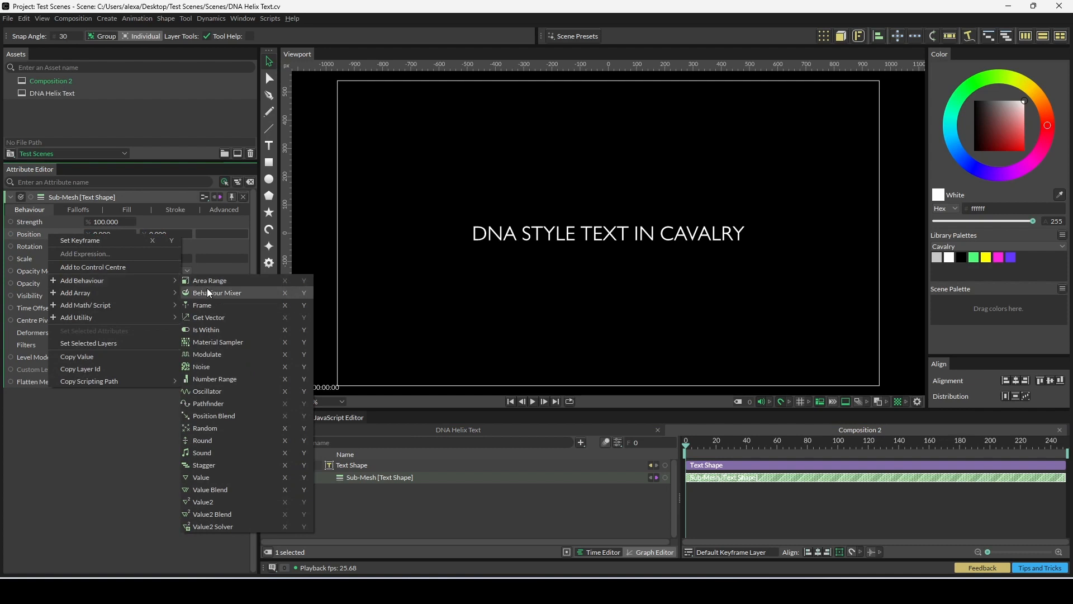
mouse_move(296, 395)
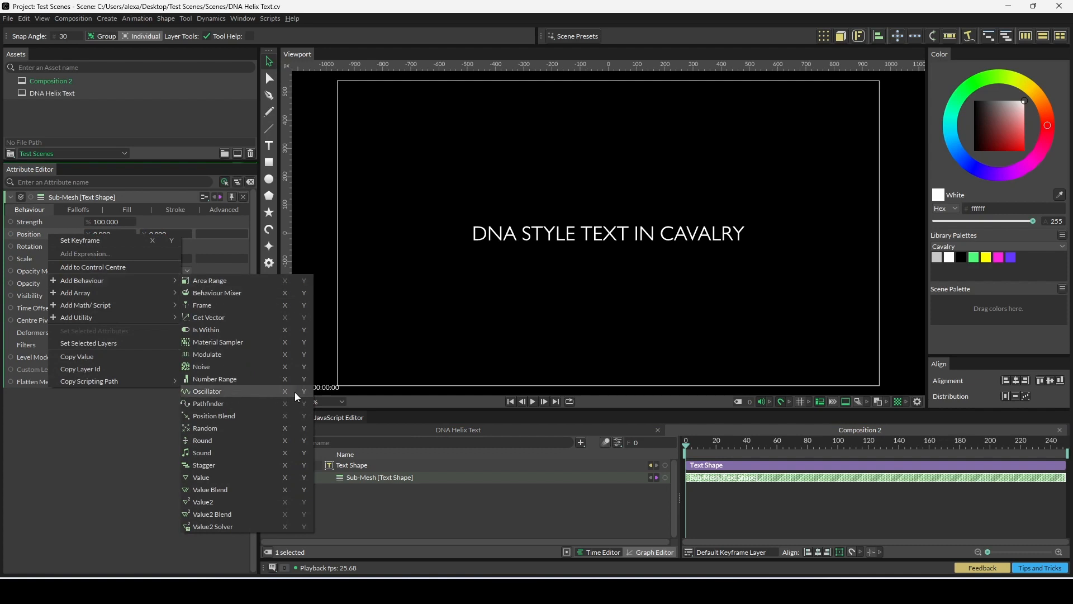
mouse_move(302, 395)
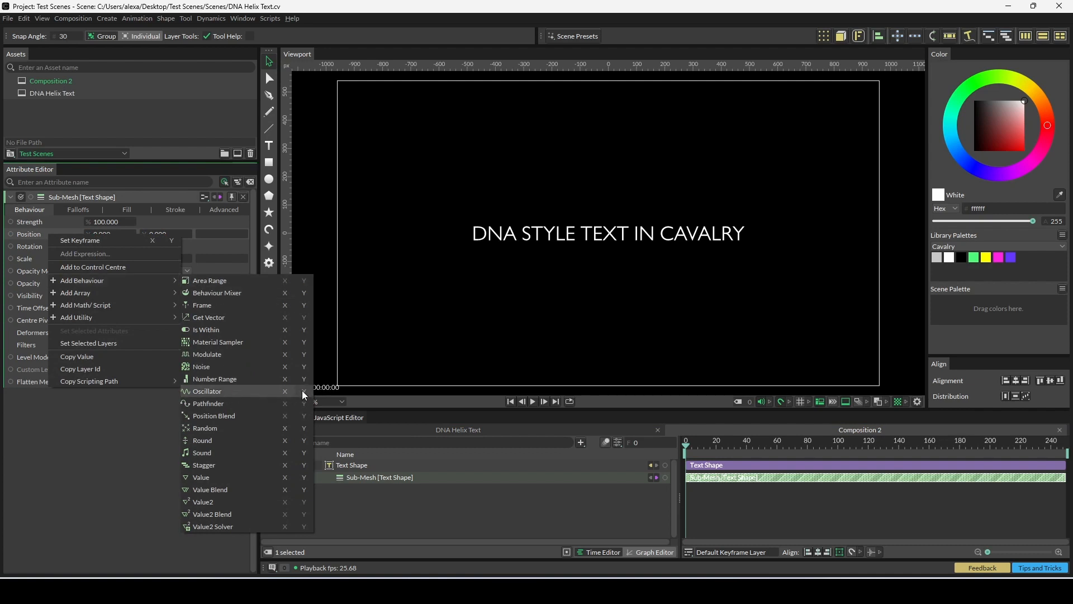
click(207, 391)
text(150.000)
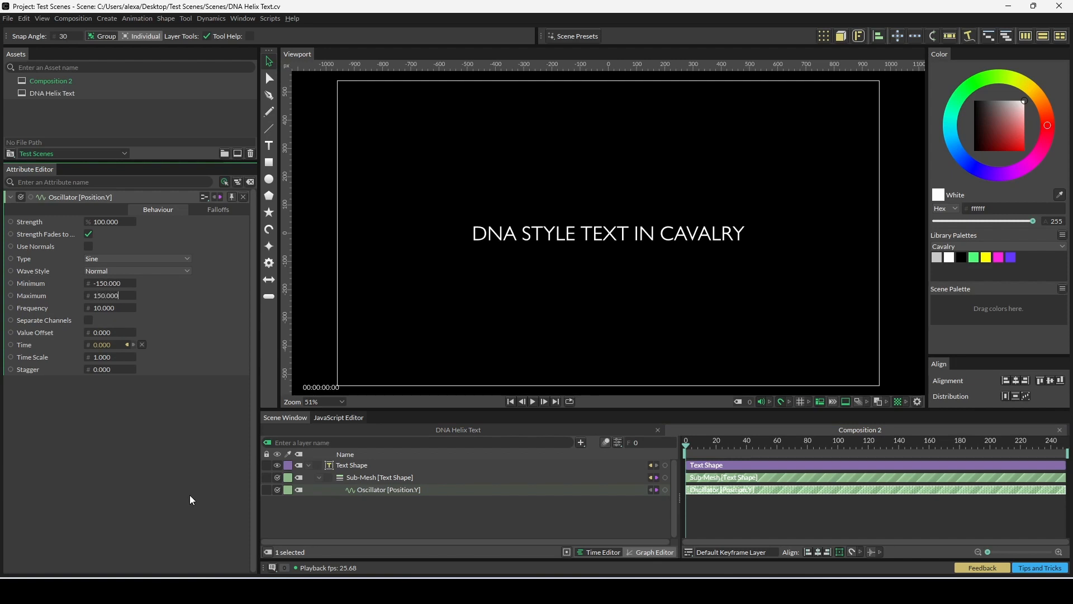
Step: Preview the wave and set the position oscillator's Stagger to 2.6
click(533, 402)
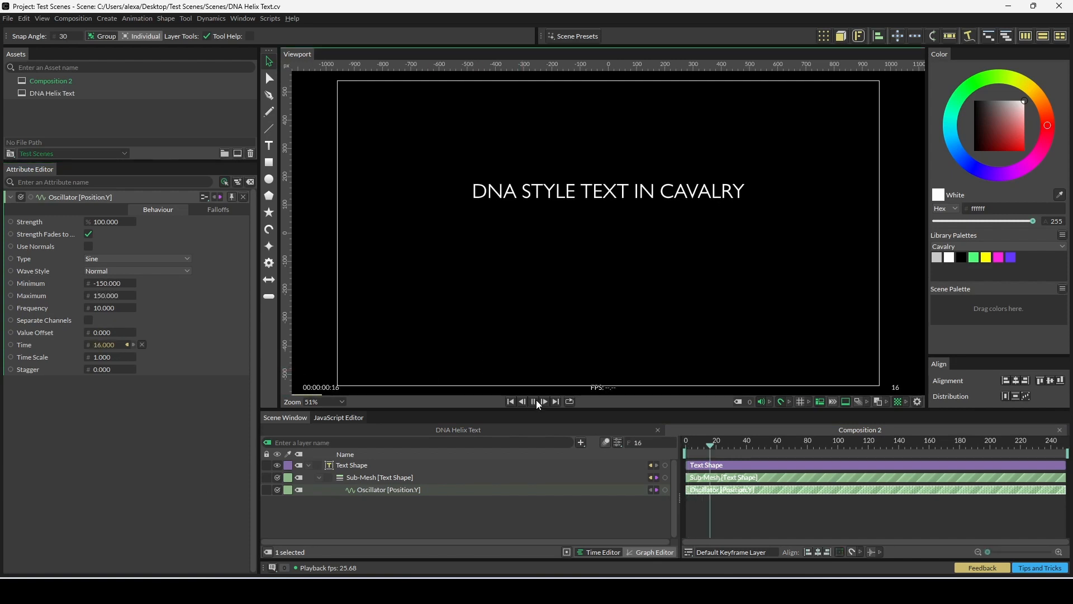
click(533, 402)
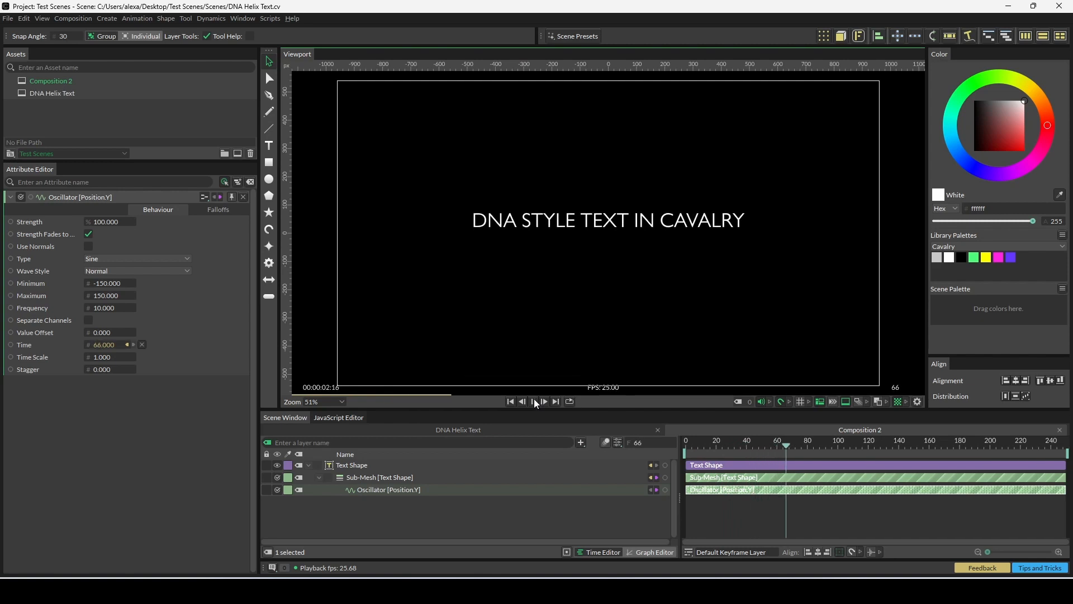
click(534, 402)
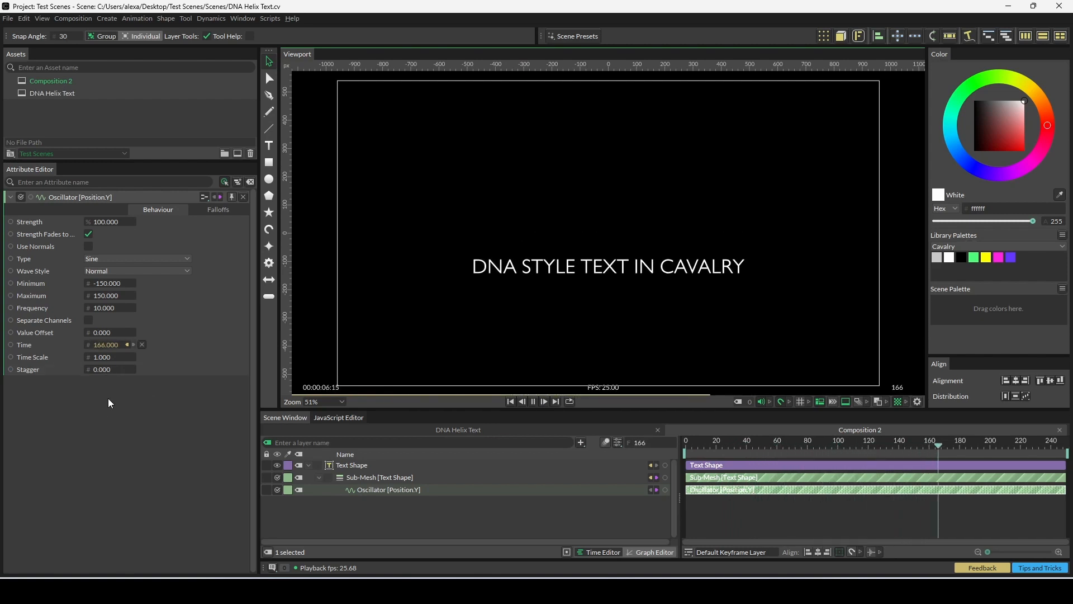
click(533, 402)
text(2.600)
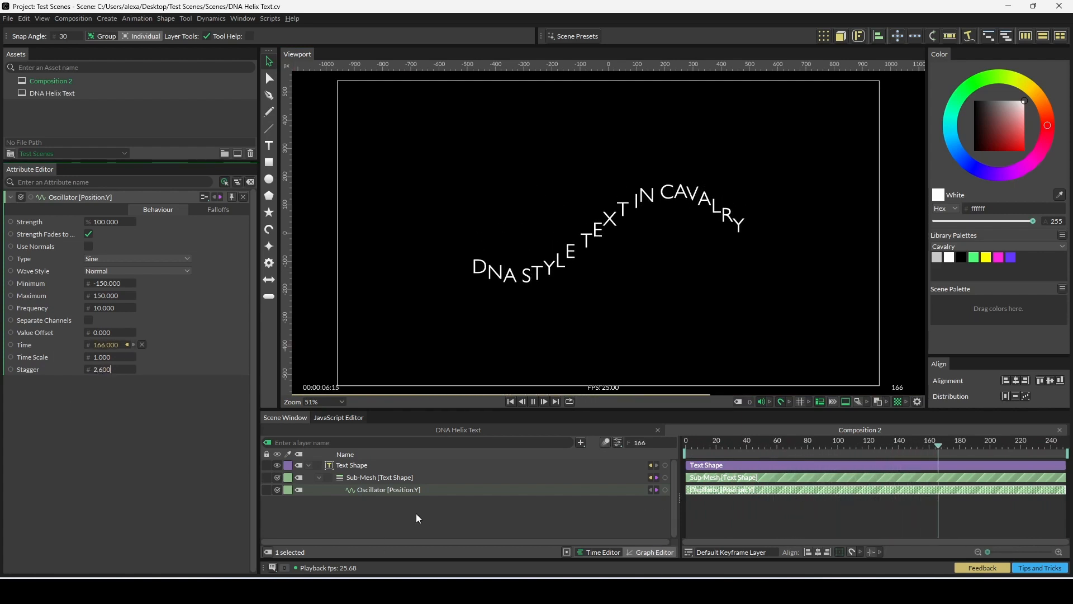
click(533, 402)
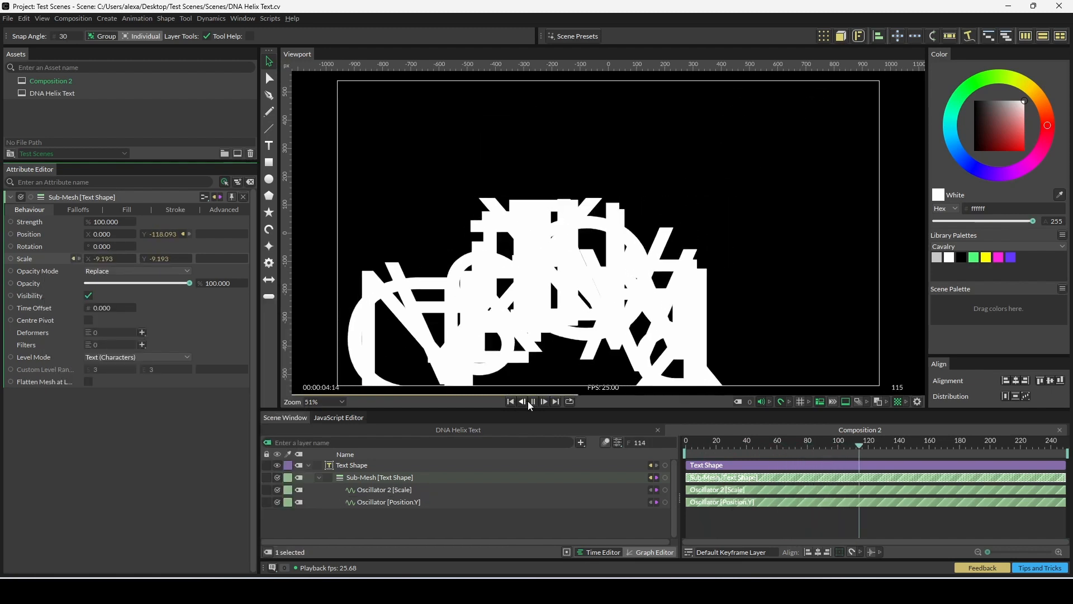
Step: Set the scale oscillator to 0.1–1 with Stagger 2.3, preview, and collapse the Text Shape layer
click(510, 402)
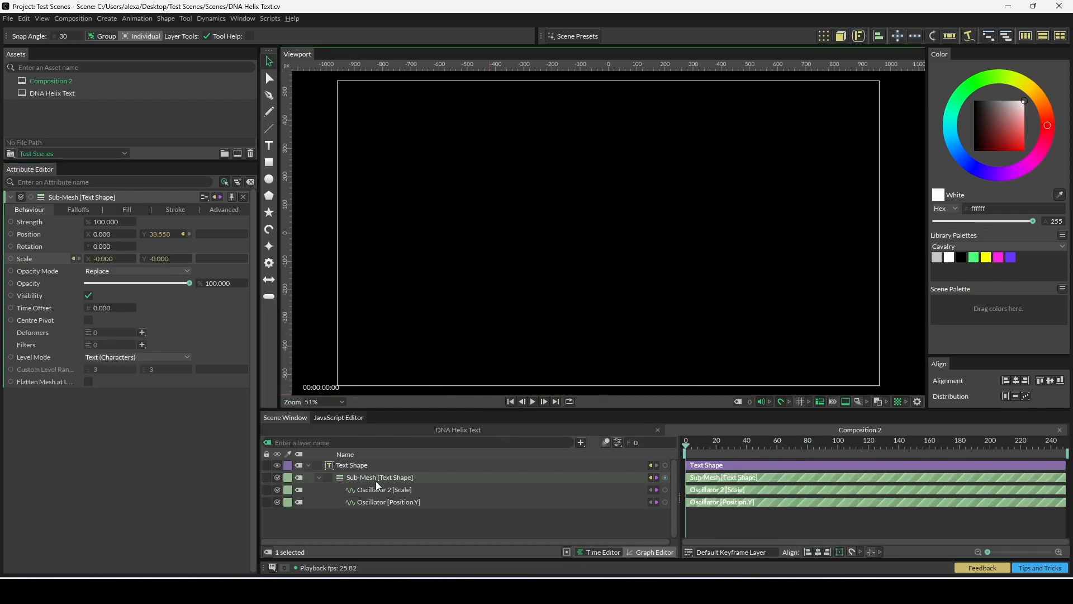
click(383, 489)
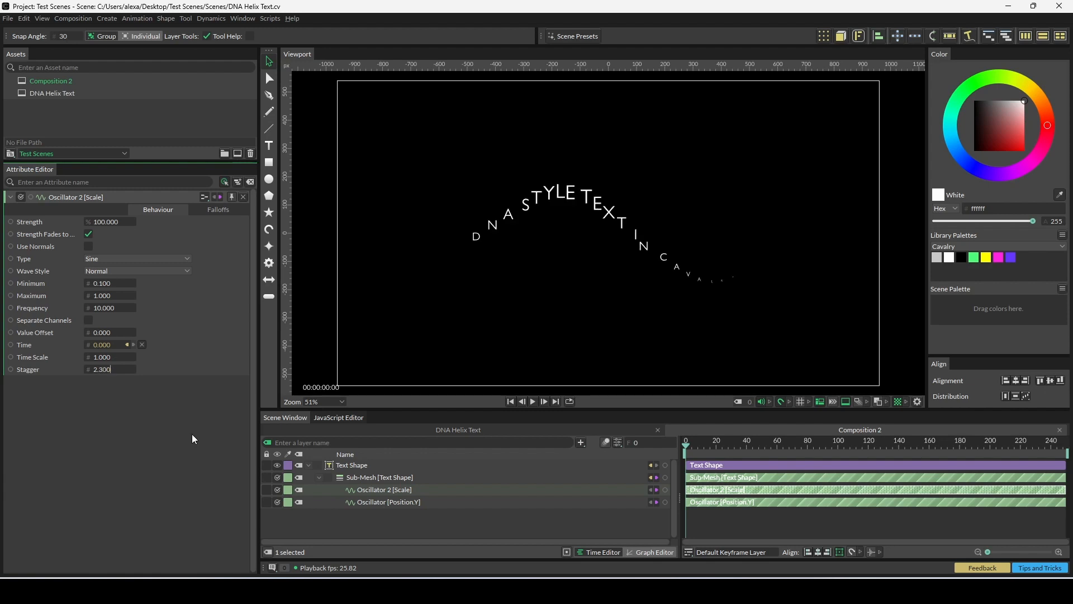
click(532, 401)
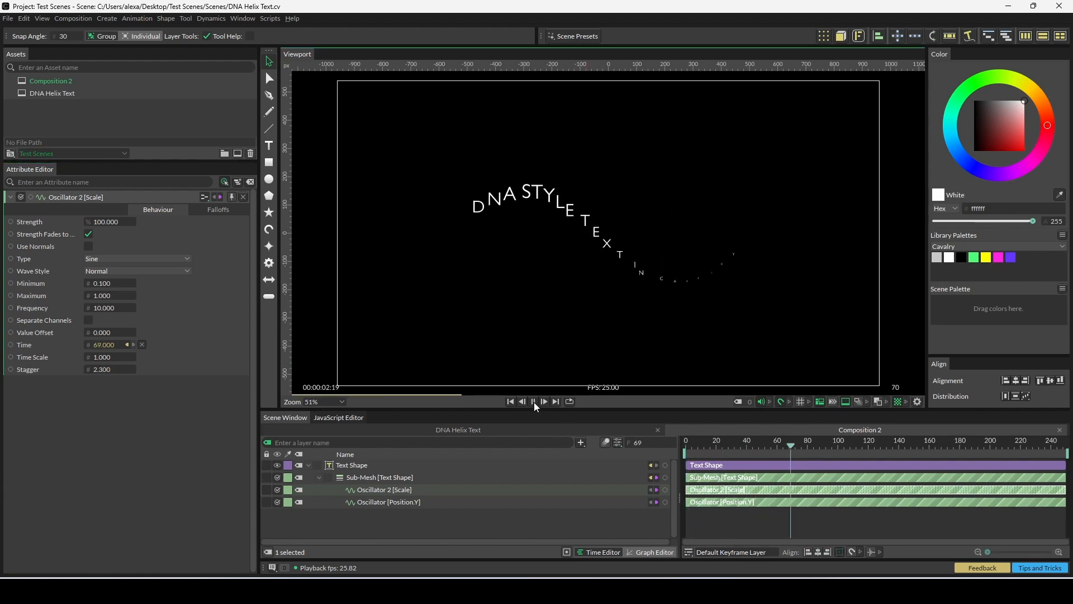
click(533, 402)
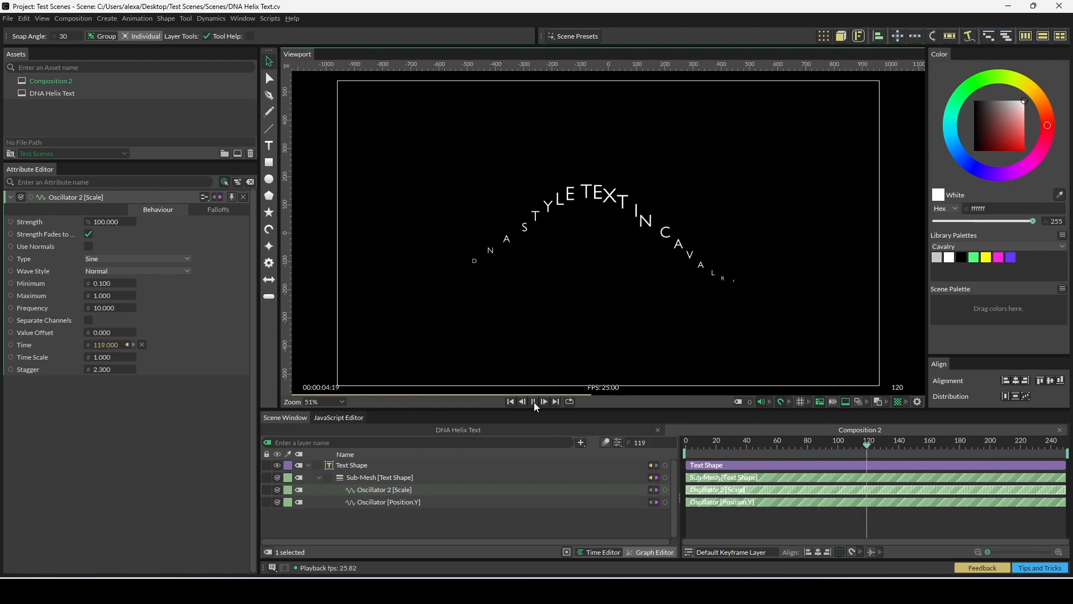
click(544, 402)
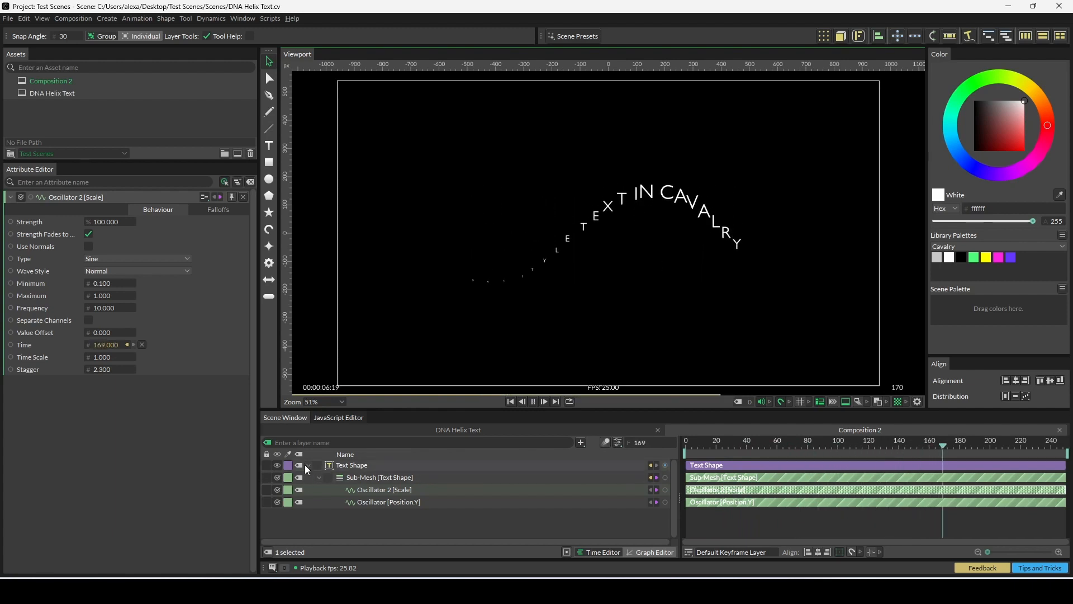
click(318, 465)
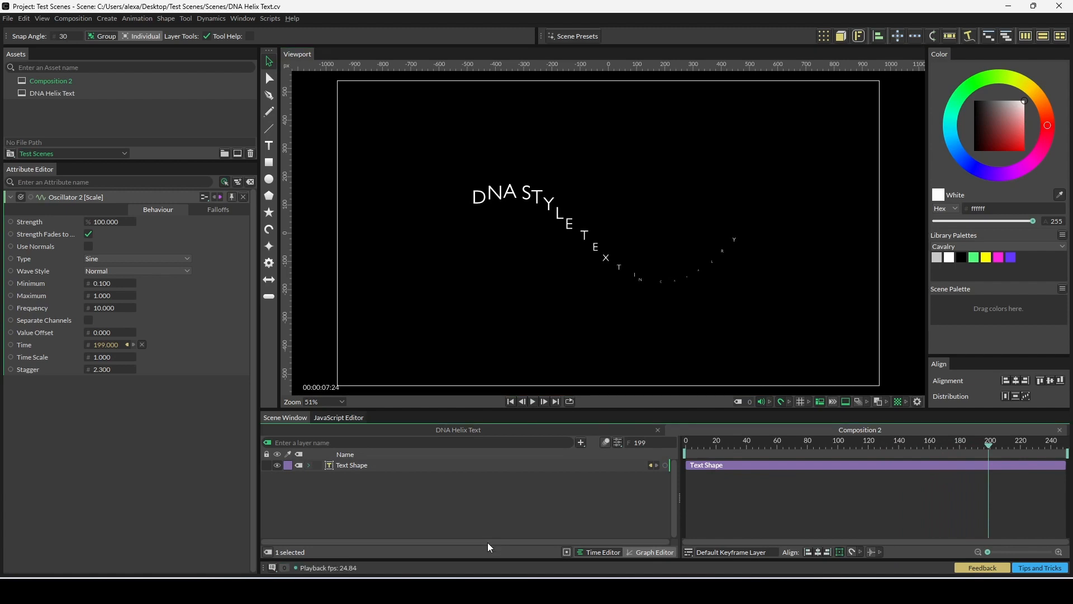
Step: Duplicate the text linearly: Count 4, Size 1000, Horizontal direction, then play
click(352, 465)
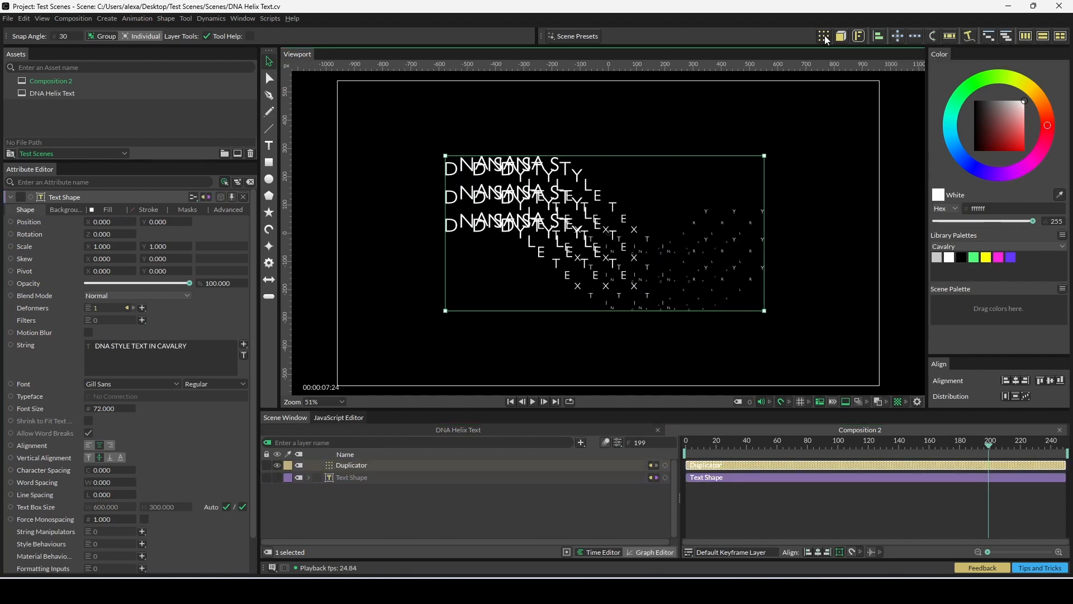
click(351, 464)
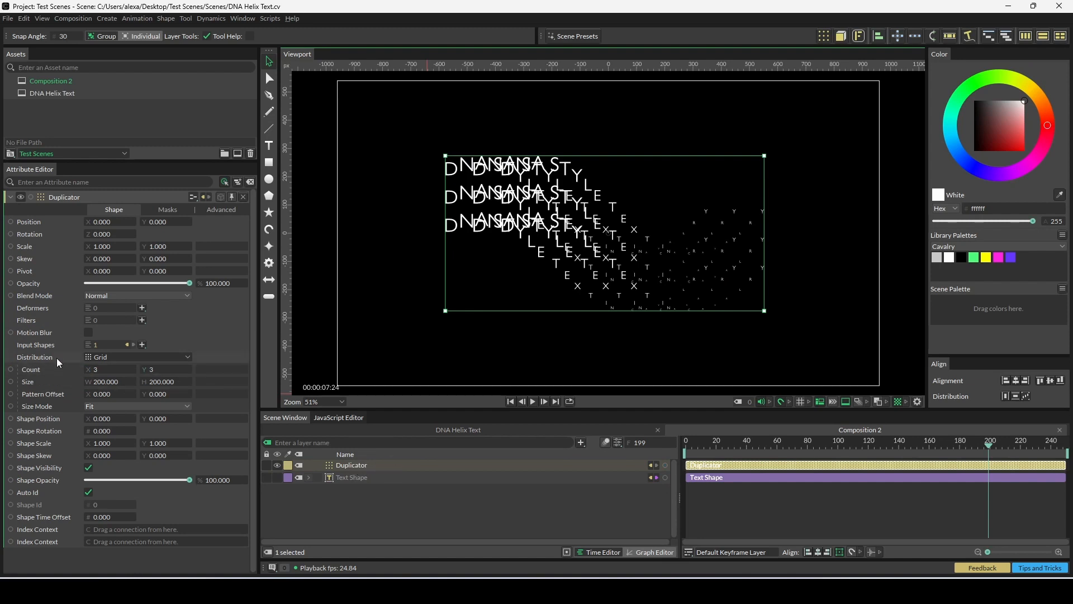
click(136, 357)
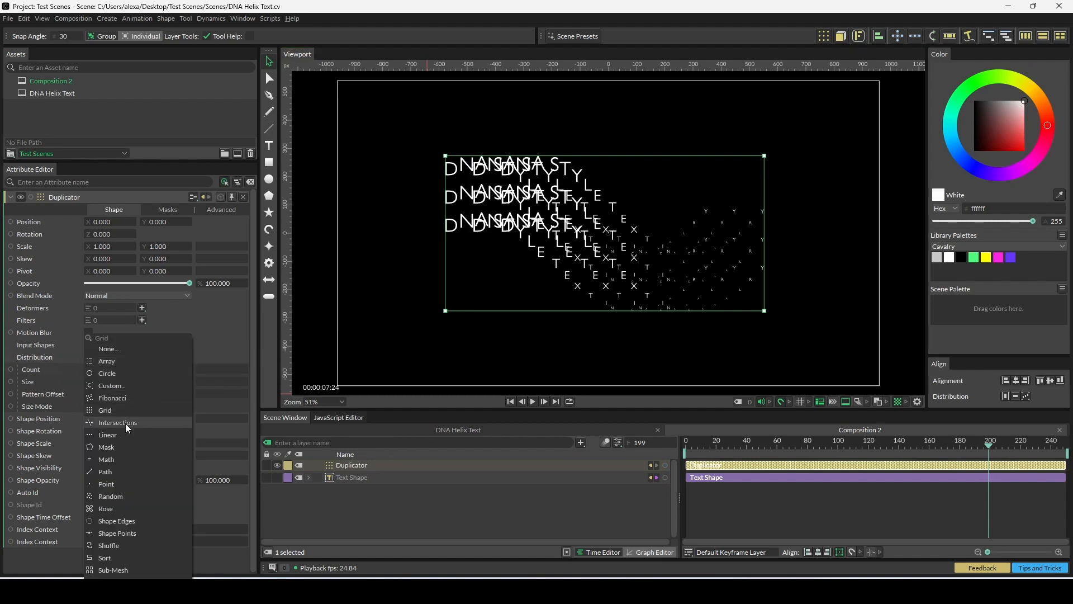
click(107, 435)
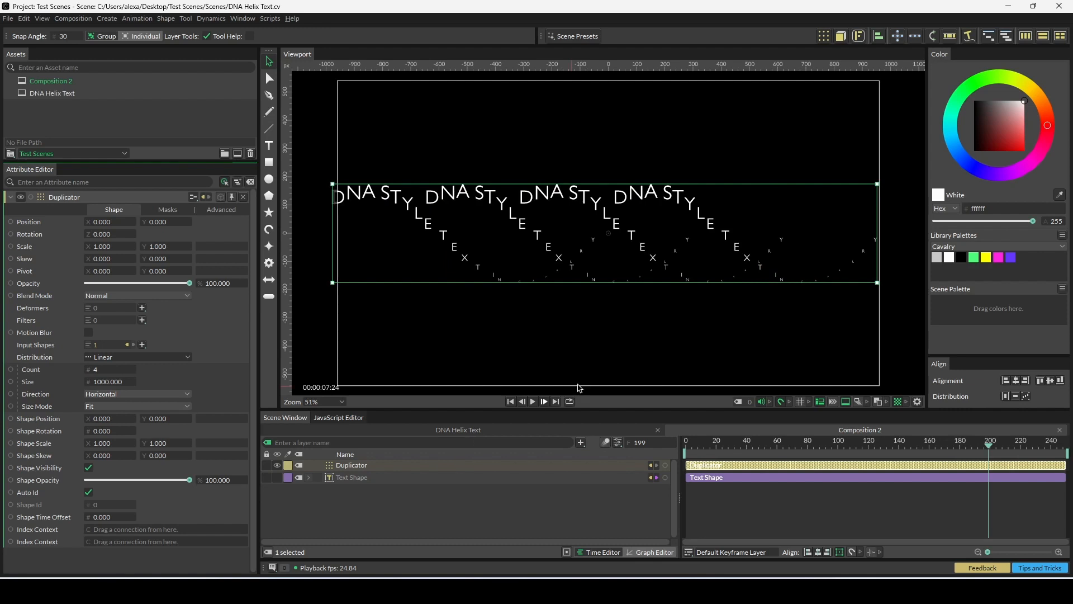
click(533, 401)
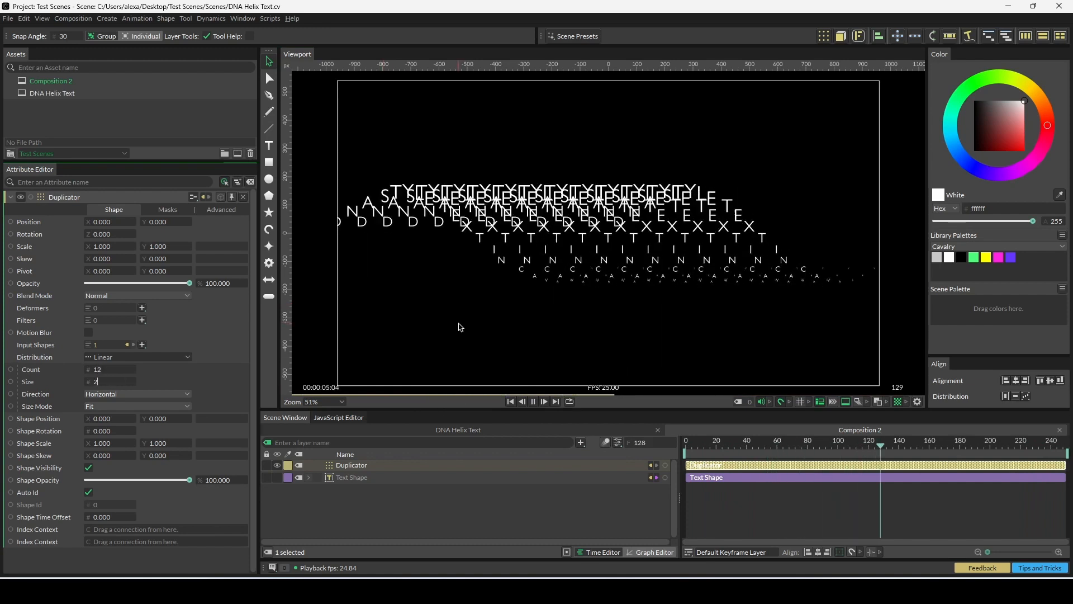
Step: Set Duplicator Count 12 and Size 2400, and widen the position wave to -400 to 400
text(2400.000)
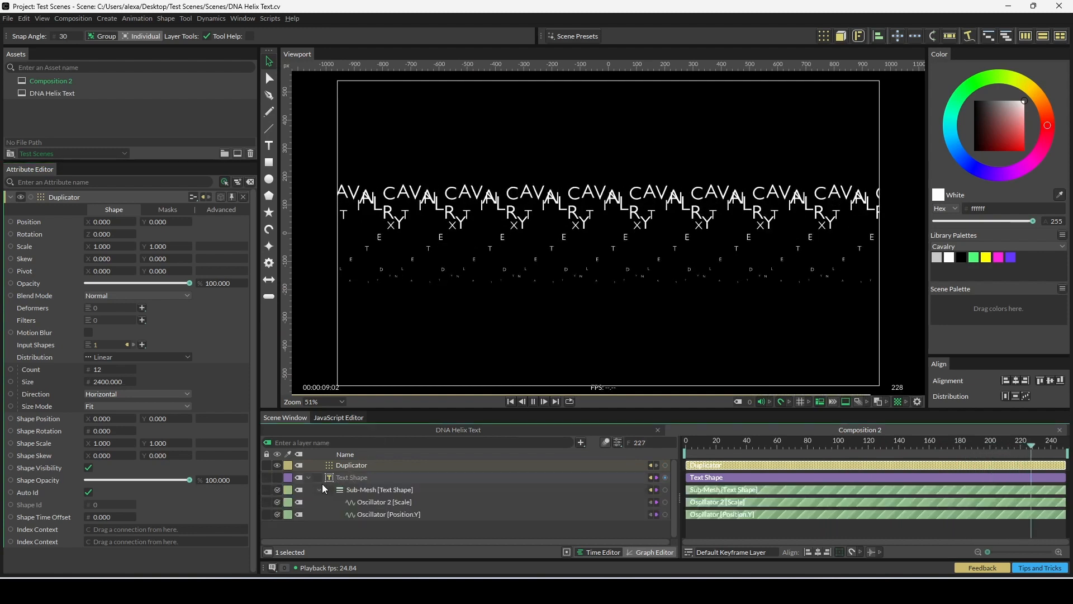
click(387, 514)
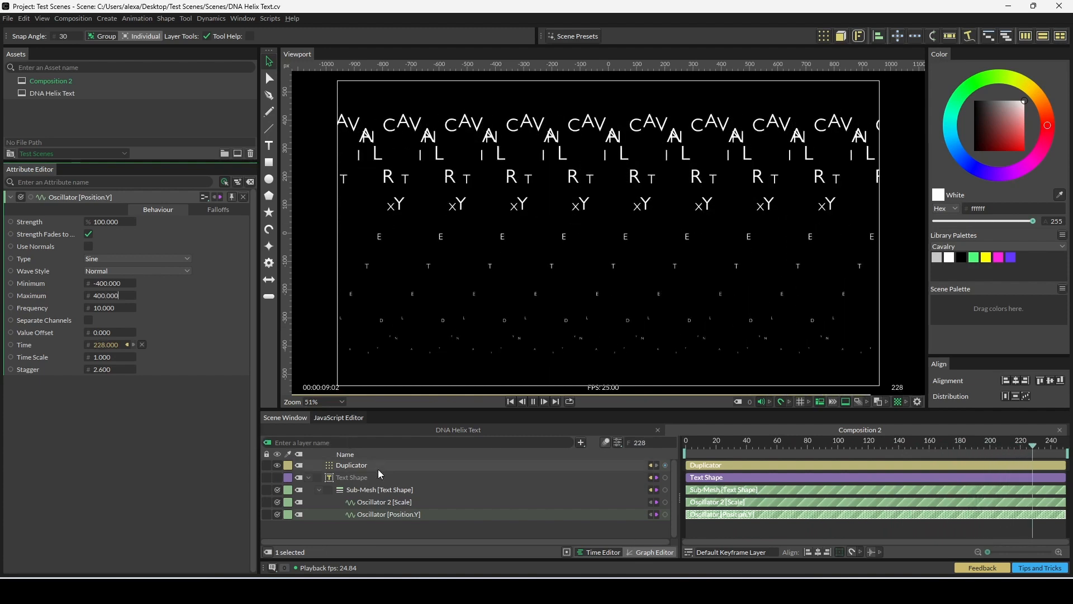
Step: Review the animation playback, then switch to the DNA Helix Text composition
click(533, 401)
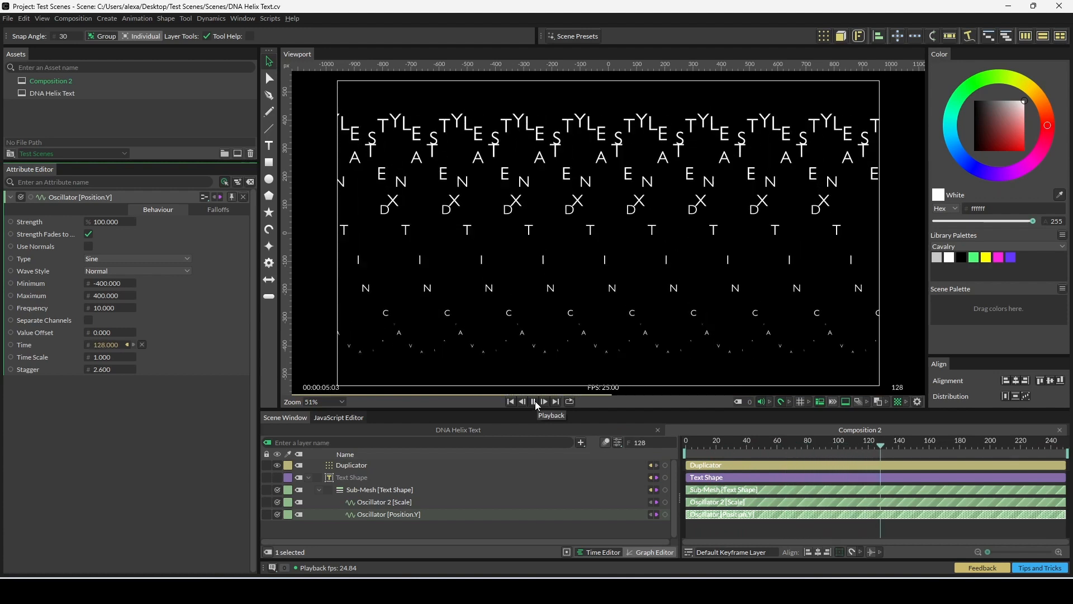
click(533, 402)
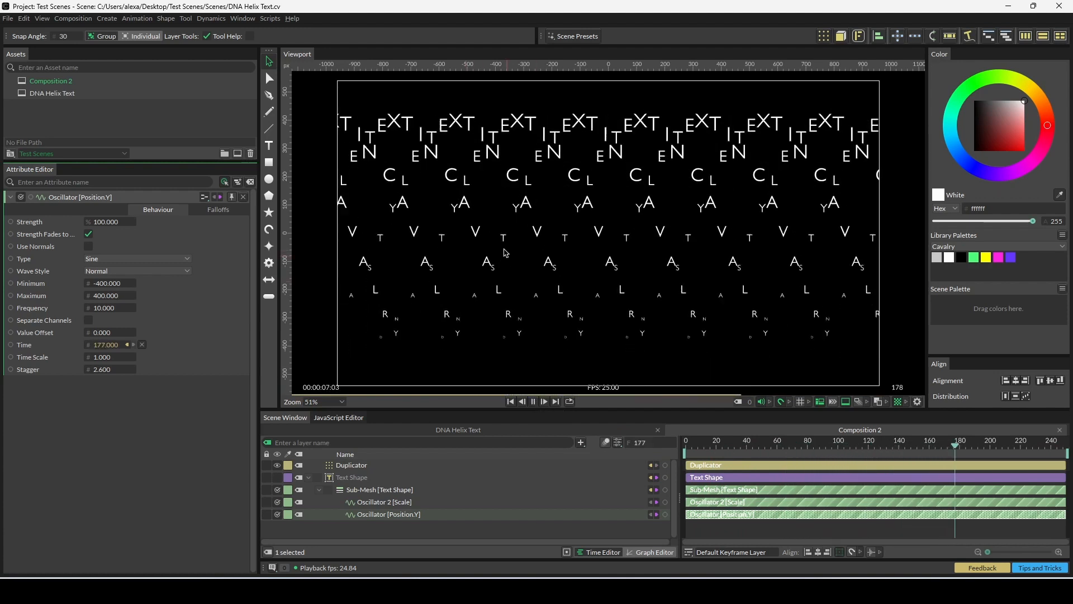
click(543, 402)
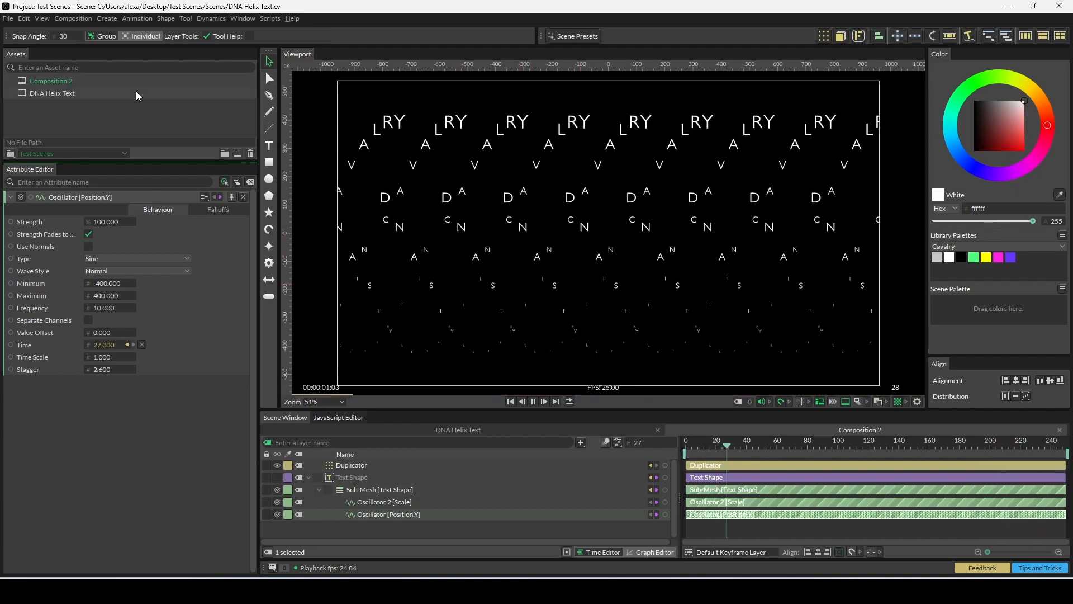
click(52, 93)
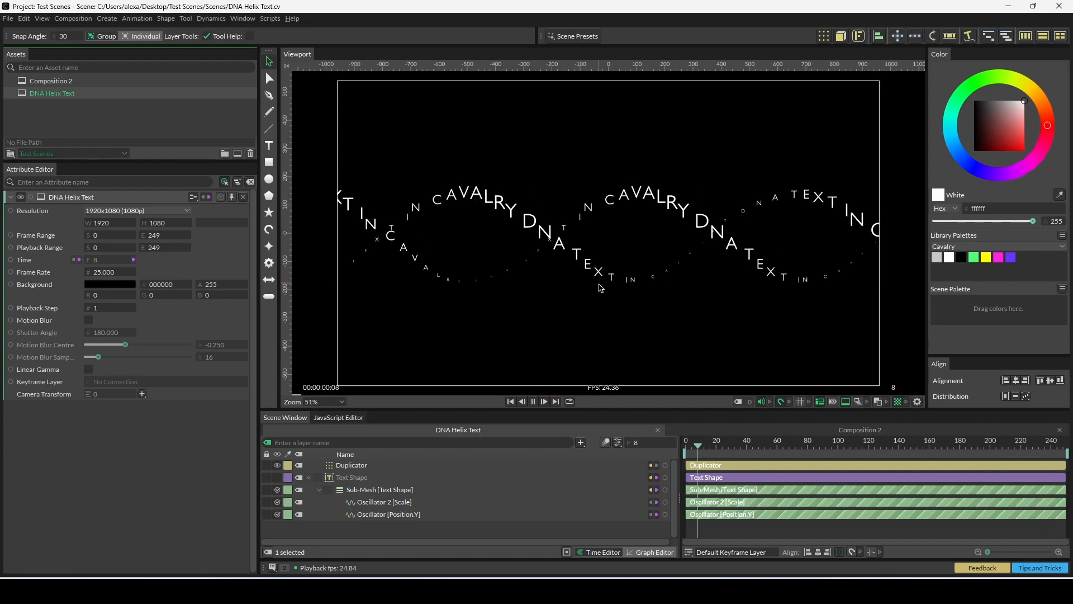